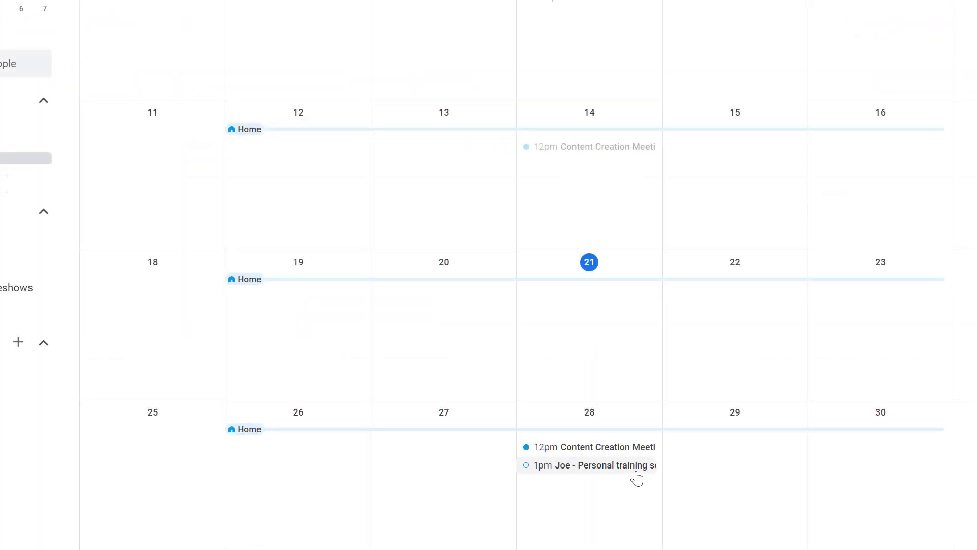
# Step: Find the Calendar sync custom feature by searching 'sync', switch it on and go to its settings
pyautogui.click(591, 465)
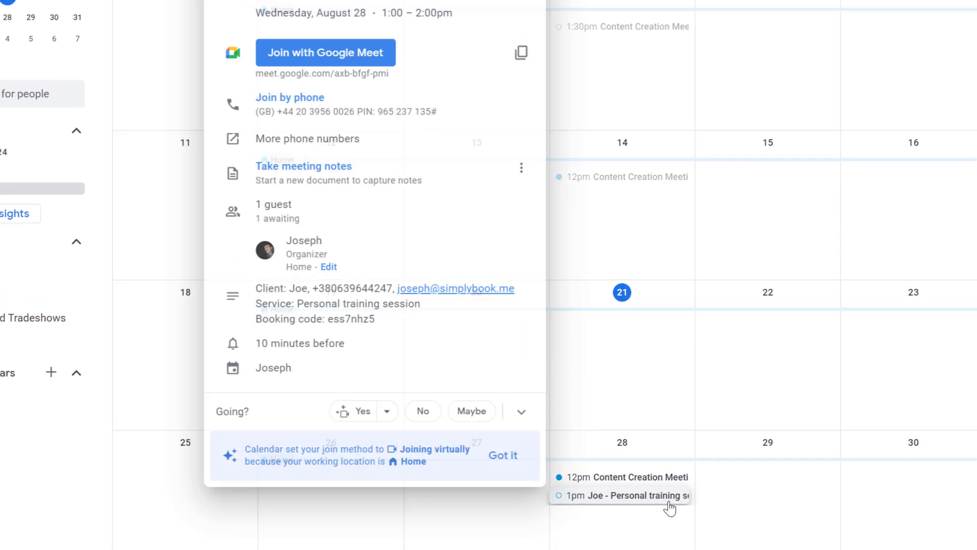
pyautogui.click(629, 495)
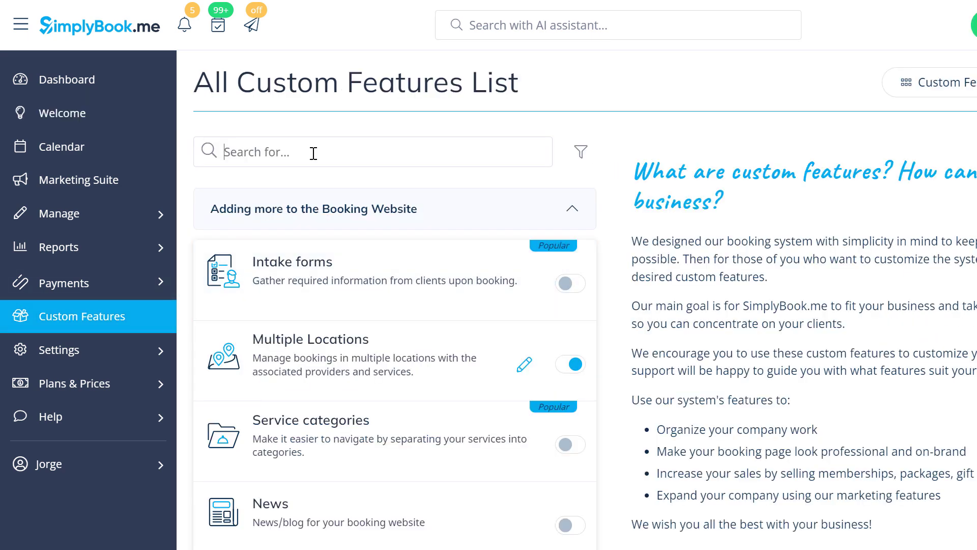
pyautogui.write('sync')
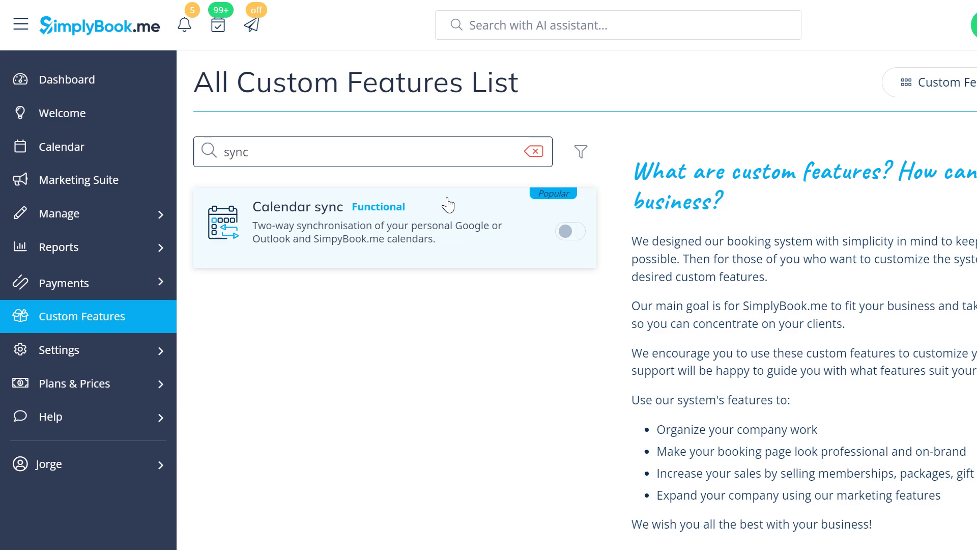
pyautogui.click(568, 231)
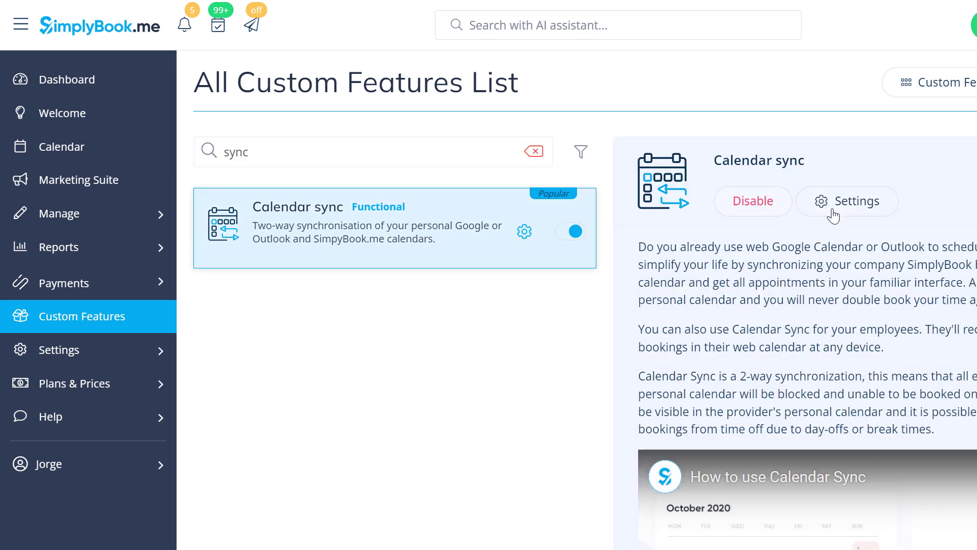
pyautogui.click(845, 201)
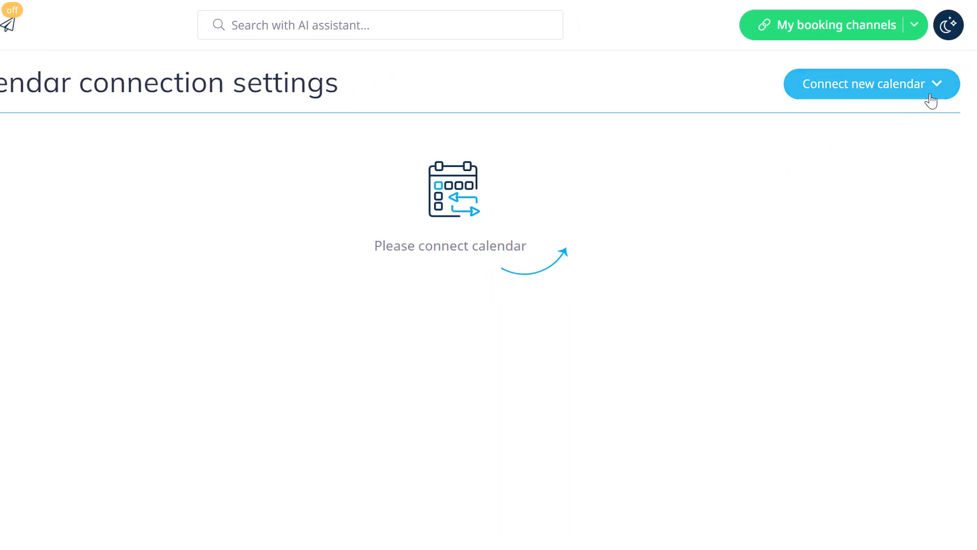
# Step: Connect a new Google calendar, choosing the Google account and allowing SimplyBook.me access
pyautogui.click(871, 84)
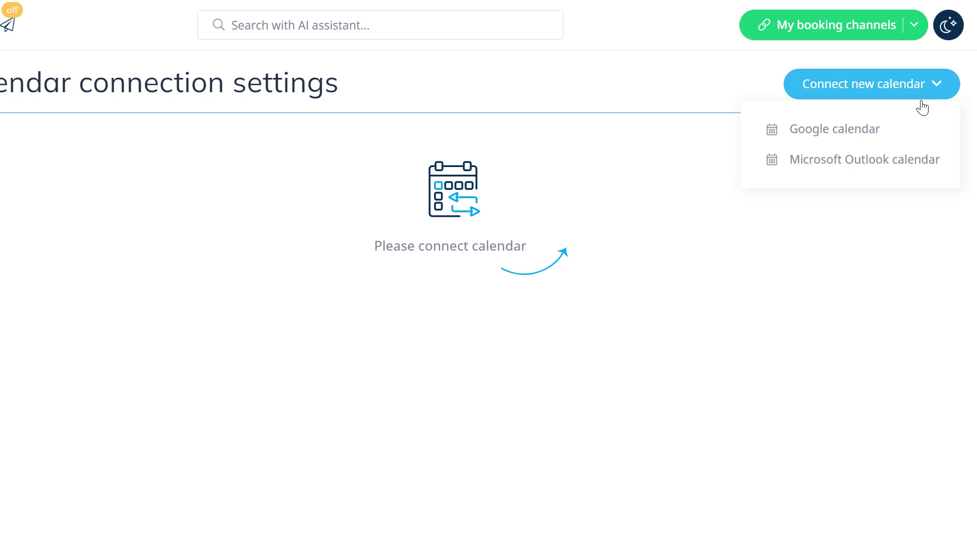
pyautogui.click(835, 128)
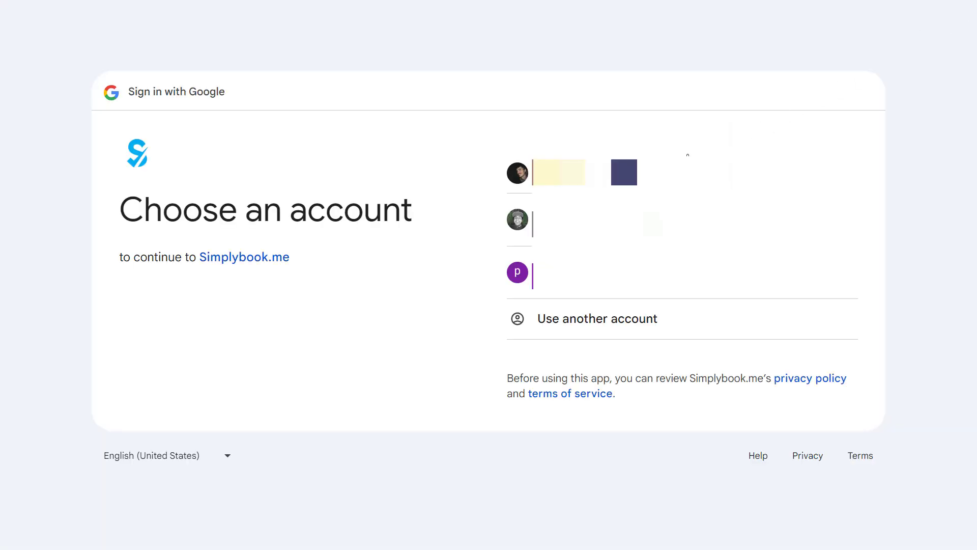
pyautogui.click(518, 173)
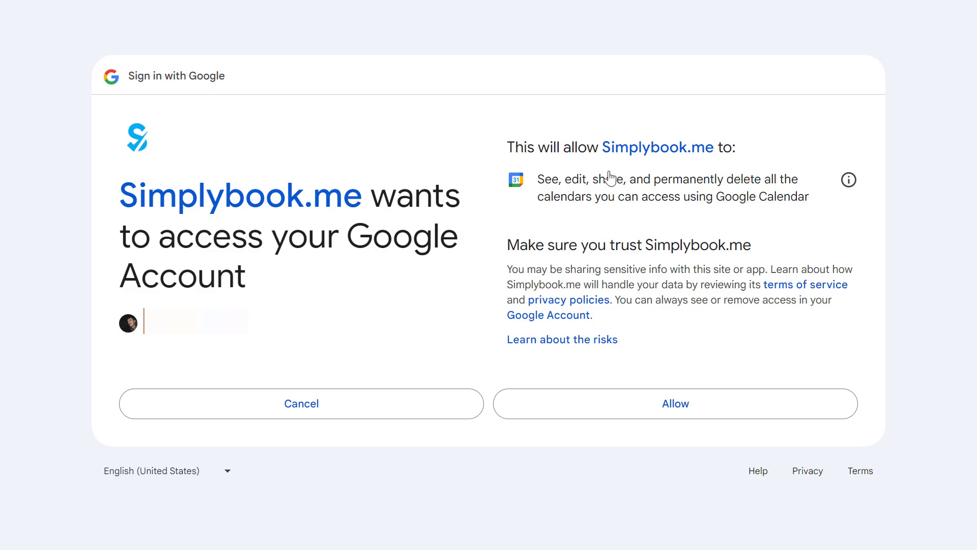
pyautogui.click(675, 403)
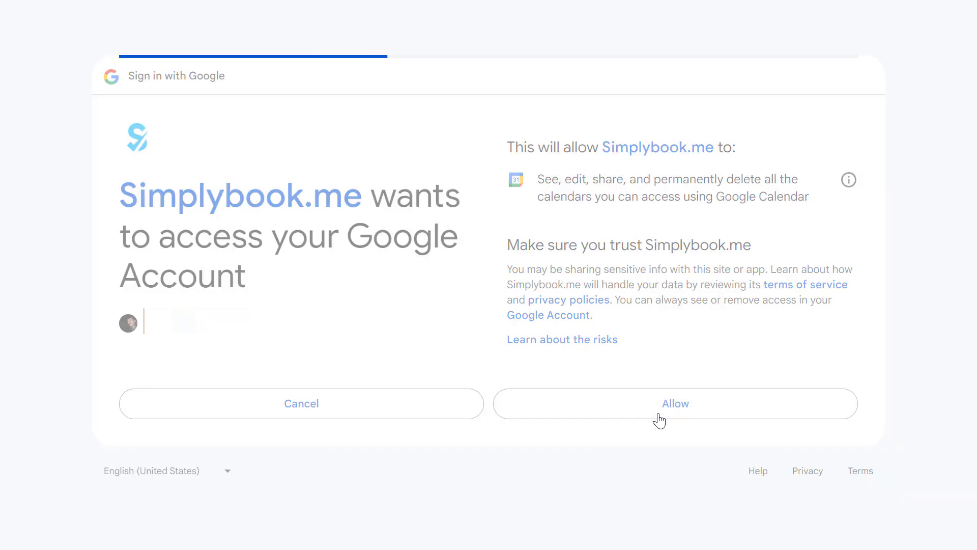
pyautogui.click(674, 403)
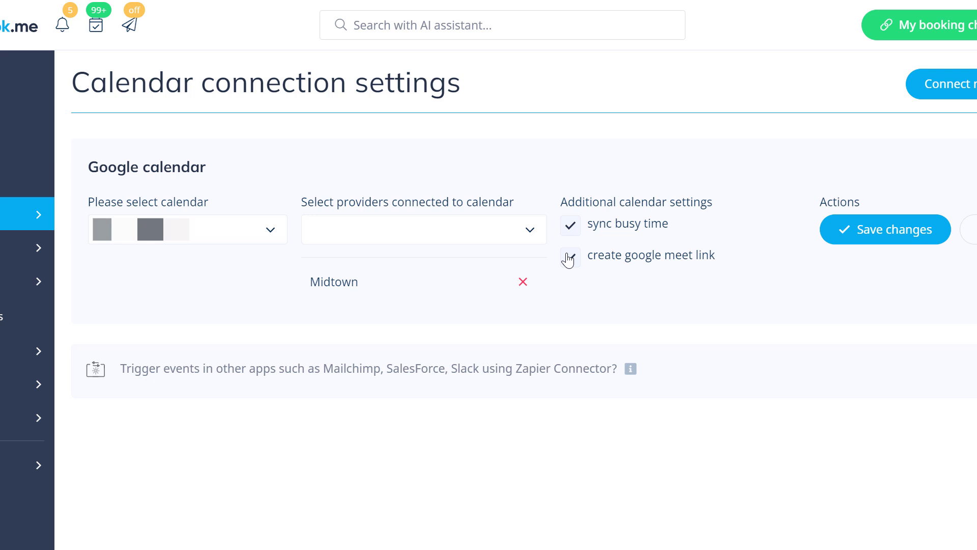
# Step: Enable Google Meet link creation, save the connection settings and list further calendar types to connect
pyautogui.click(569, 254)
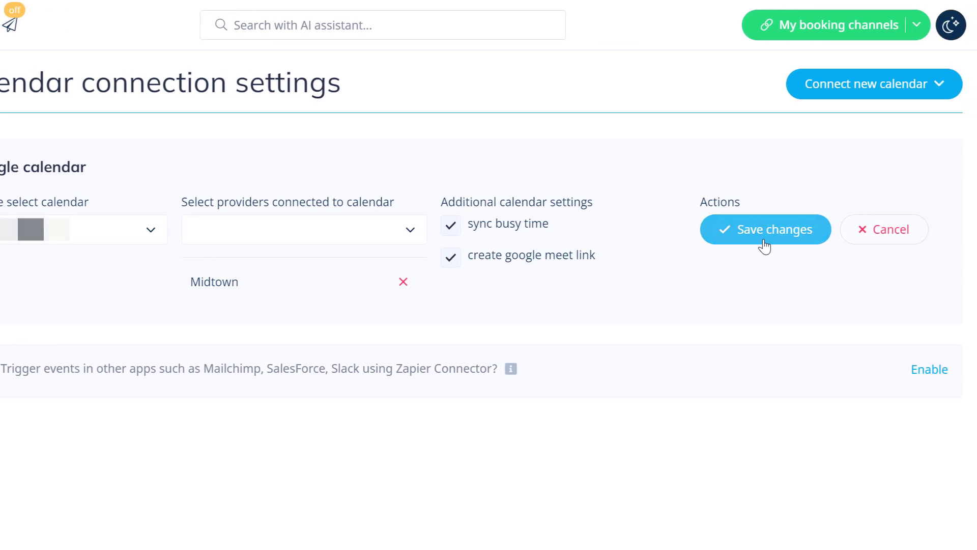
pyautogui.click(765, 229)
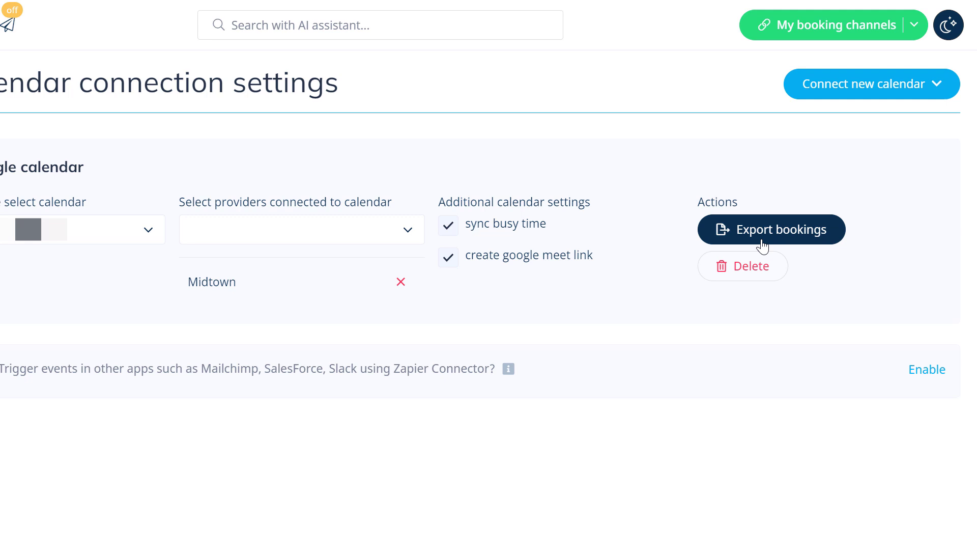
pyautogui.moveTo(940, 104)
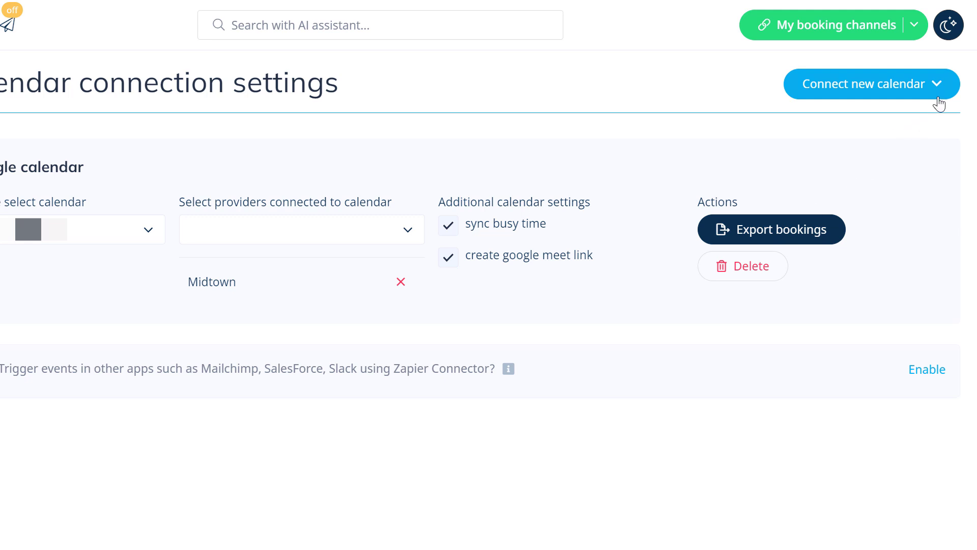
pyautogui.click(870, 83)
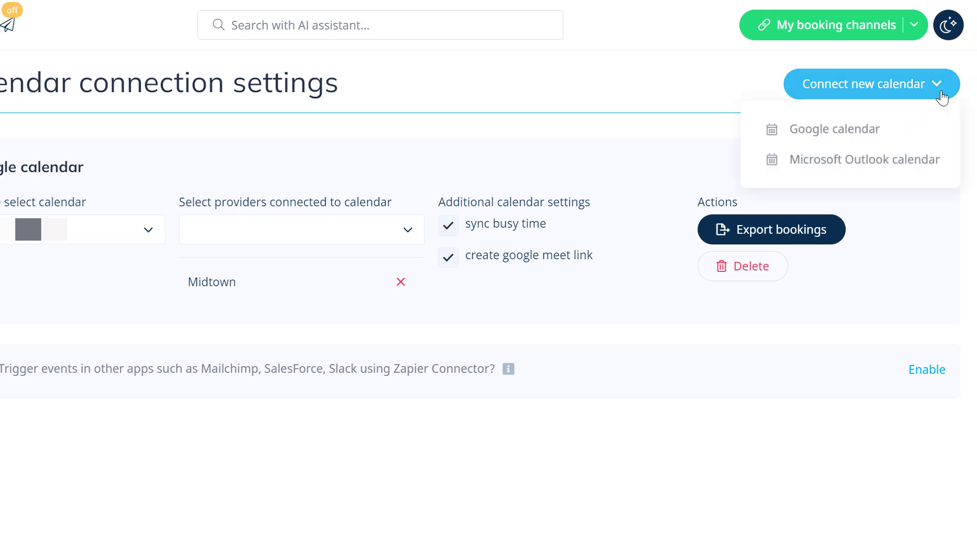